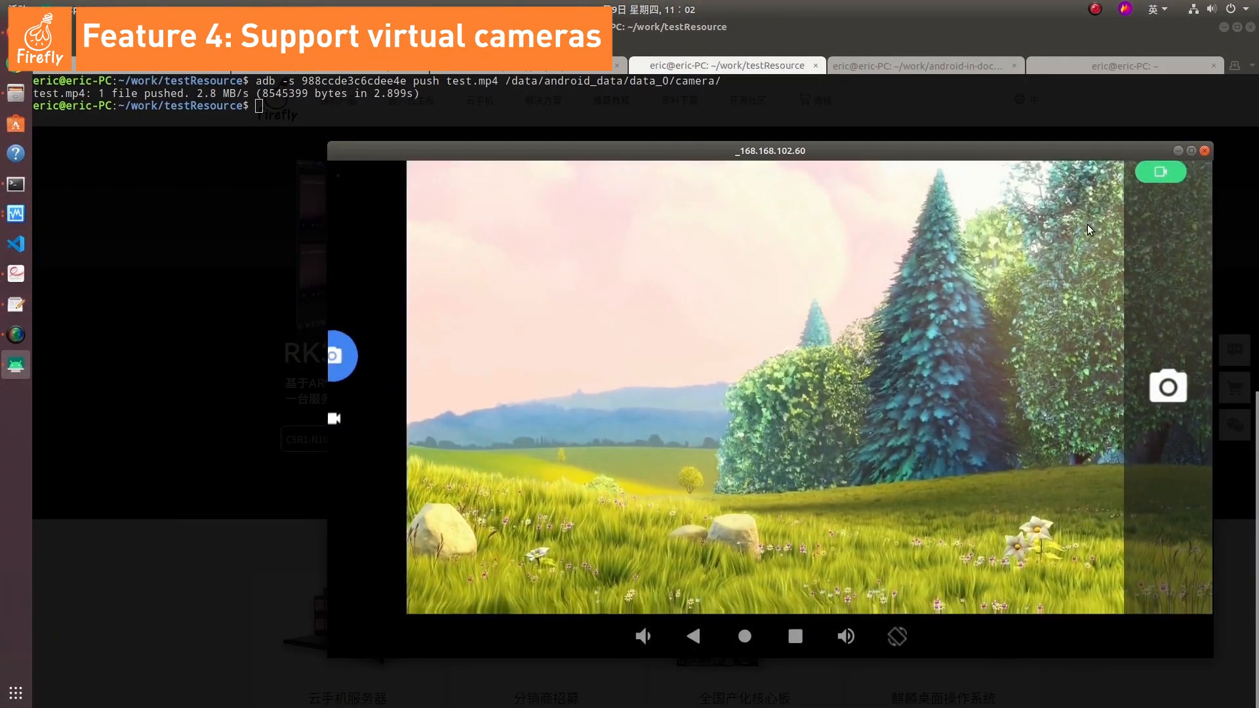
- Capture two photos with the shutter from the virtual camera feed showing the pushed test video
click(1167, 386)
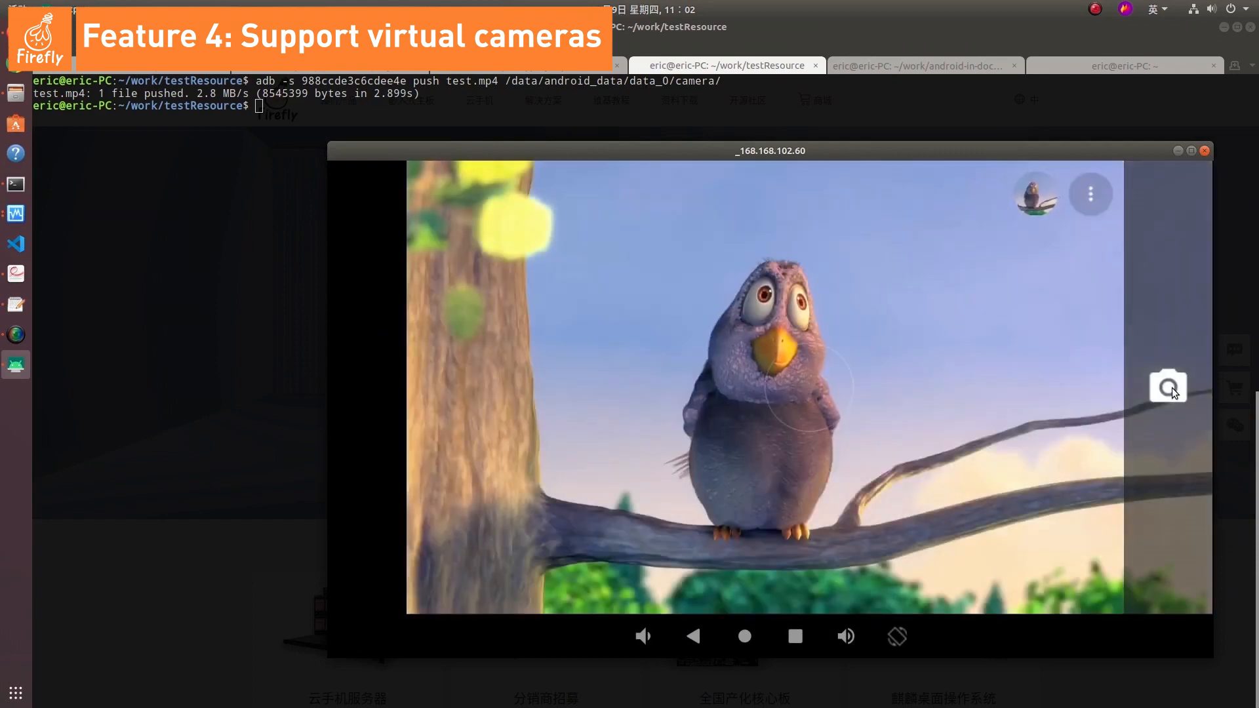
click(1167, 385)
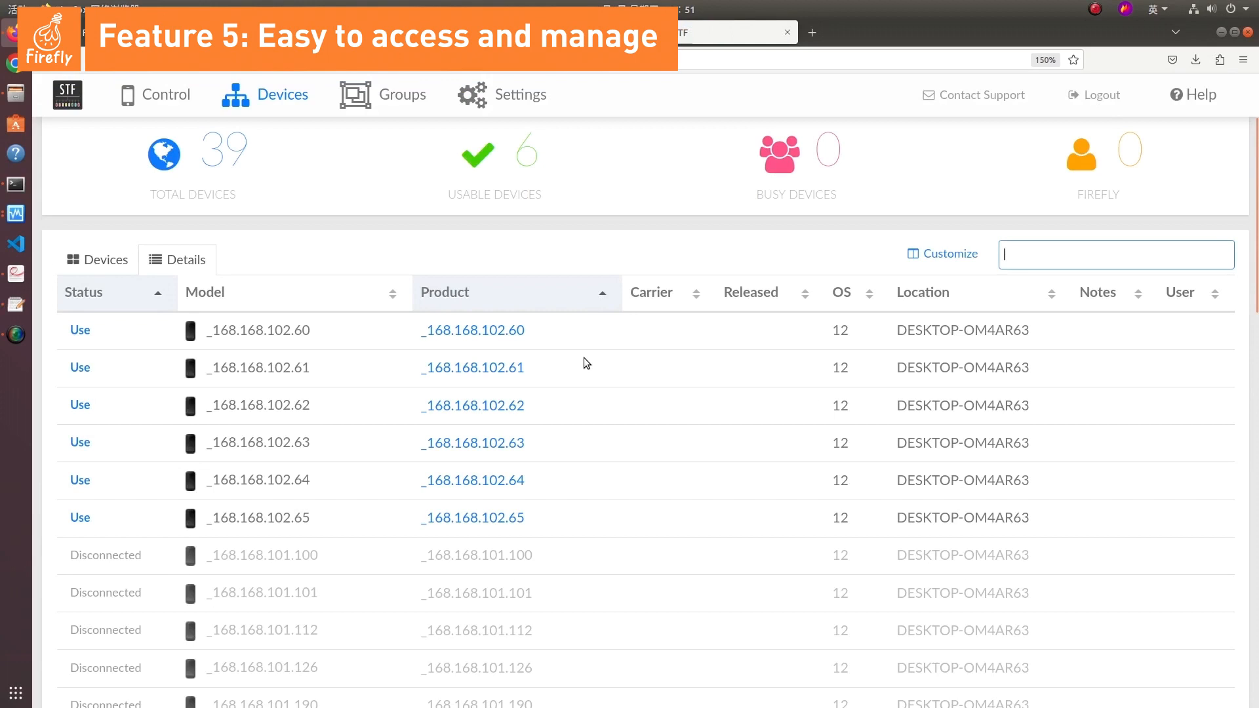
mouse_move(147, 459)
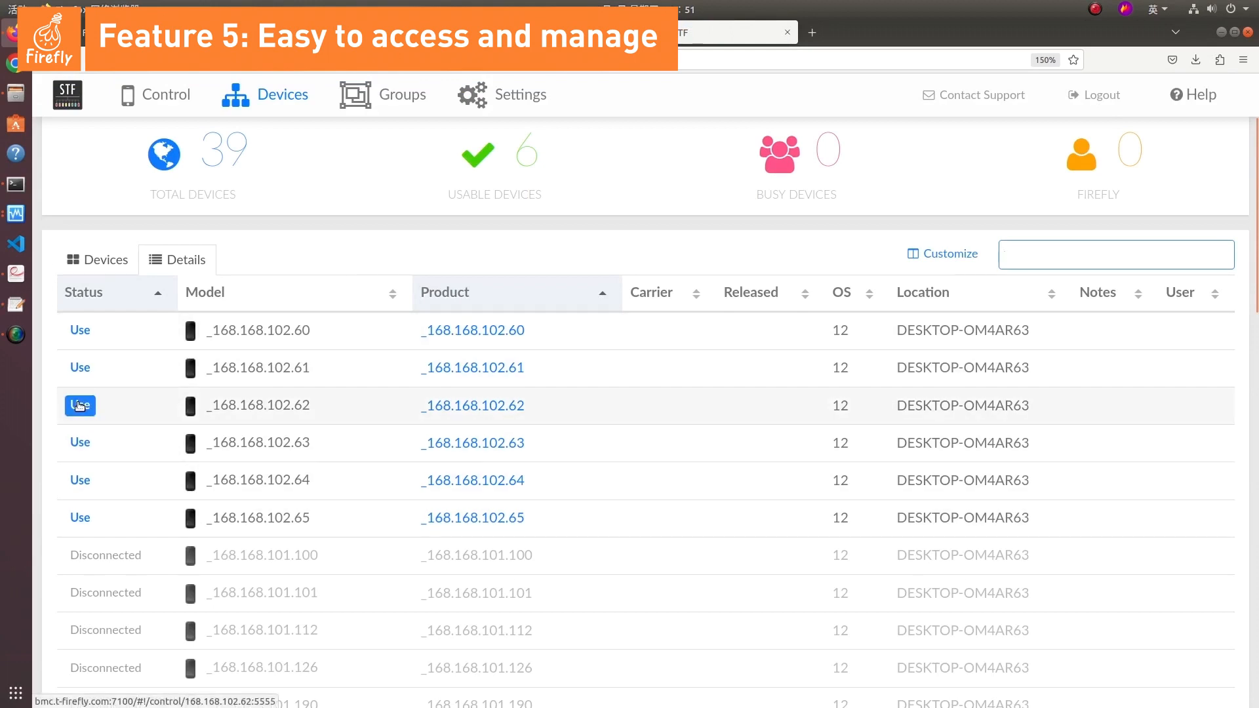
- Take the third usable STF device (168.168.102.64) into use for remote control
click(80, 405)
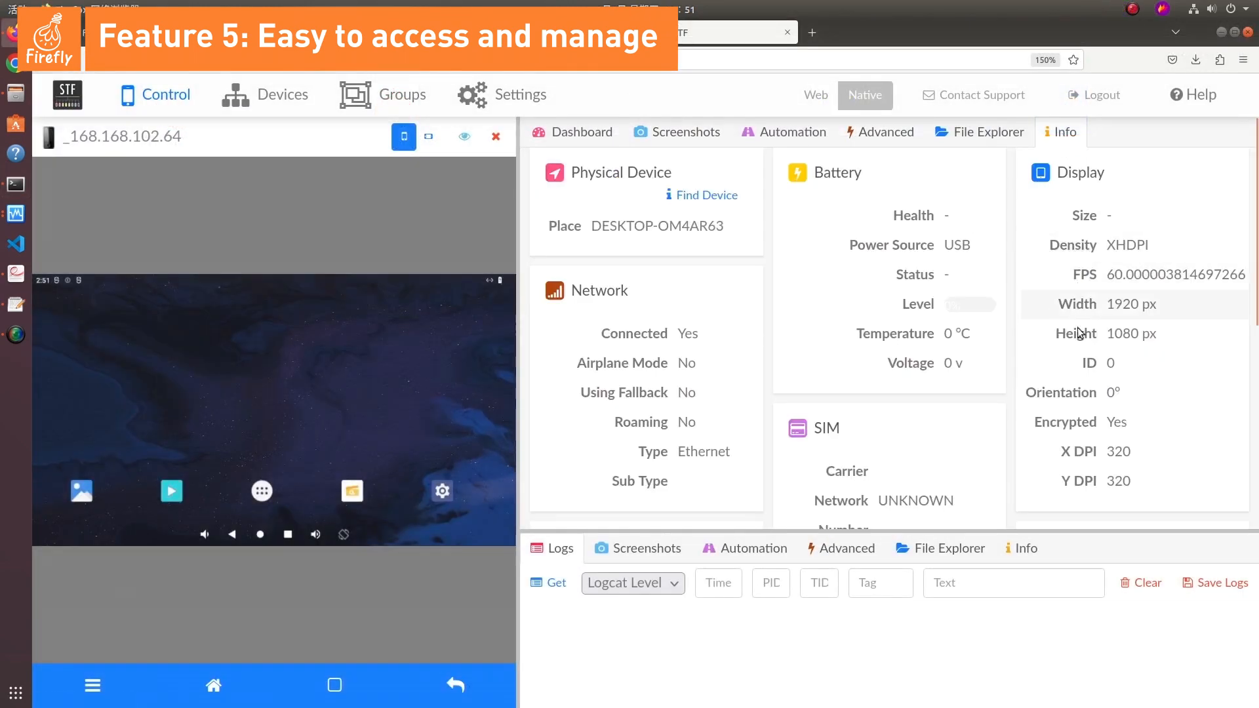
- In Minicom, after removing android_5, enter the docker start command for android_0
click(978, 131)
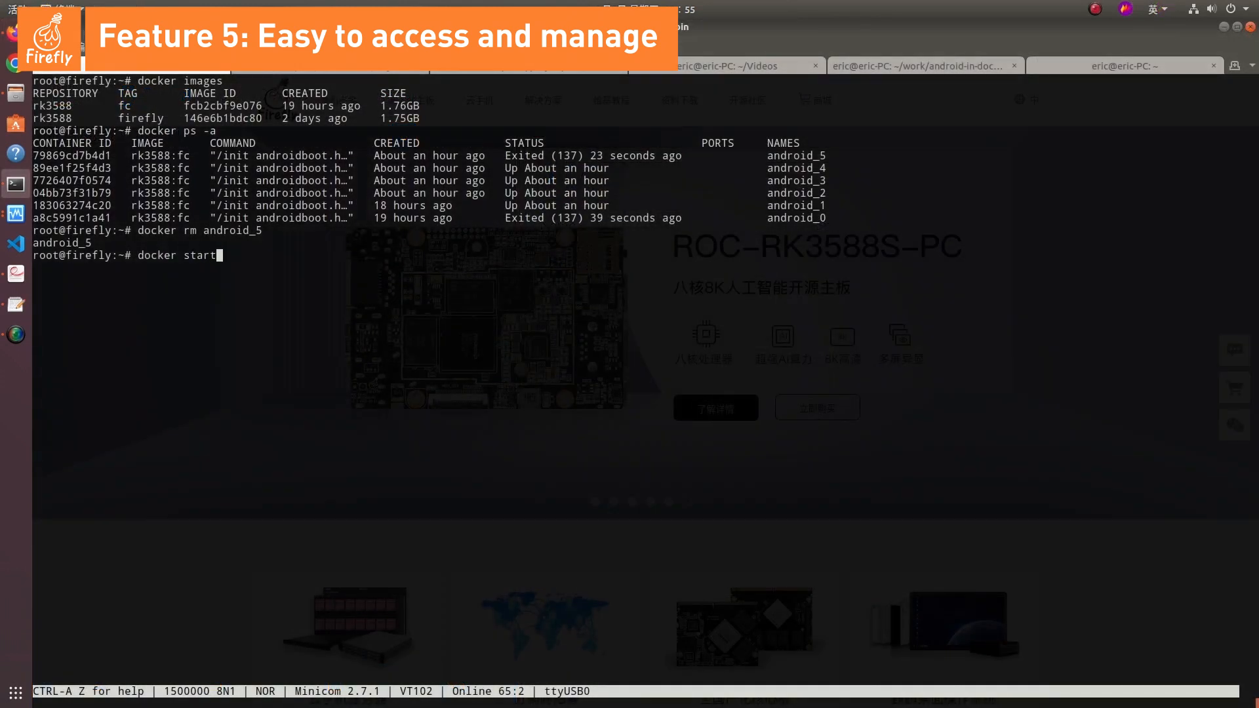
text(android_0)
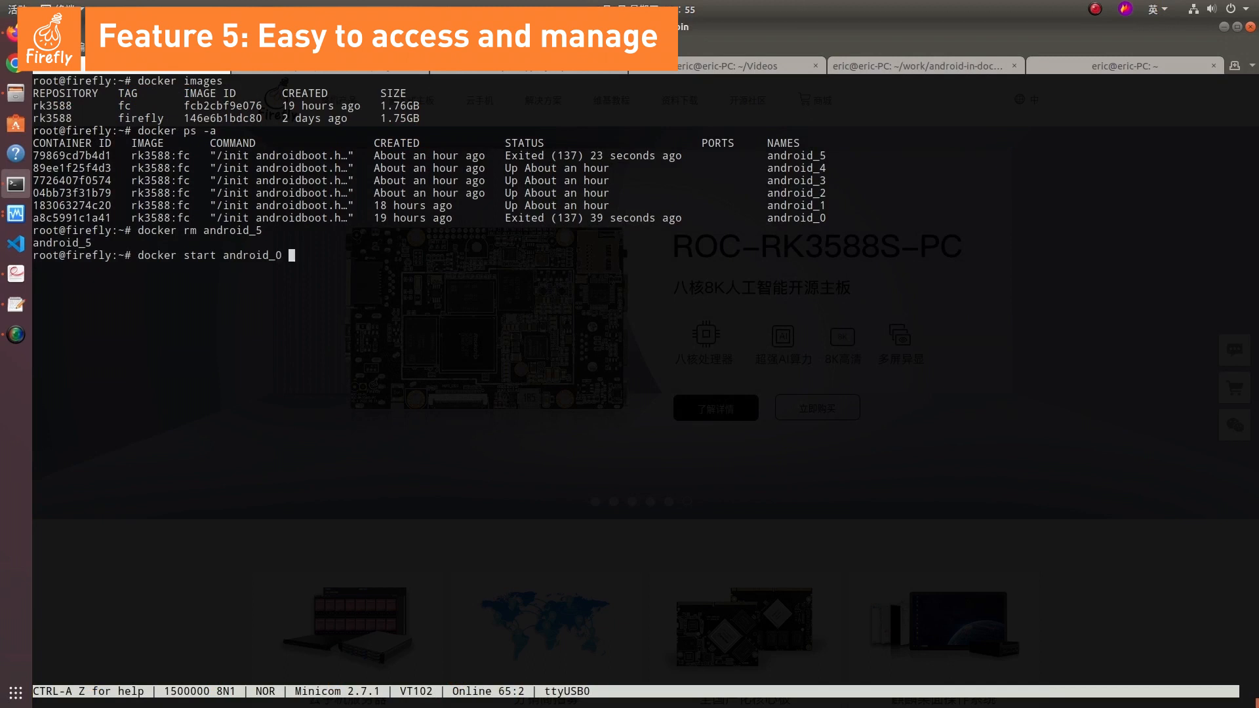